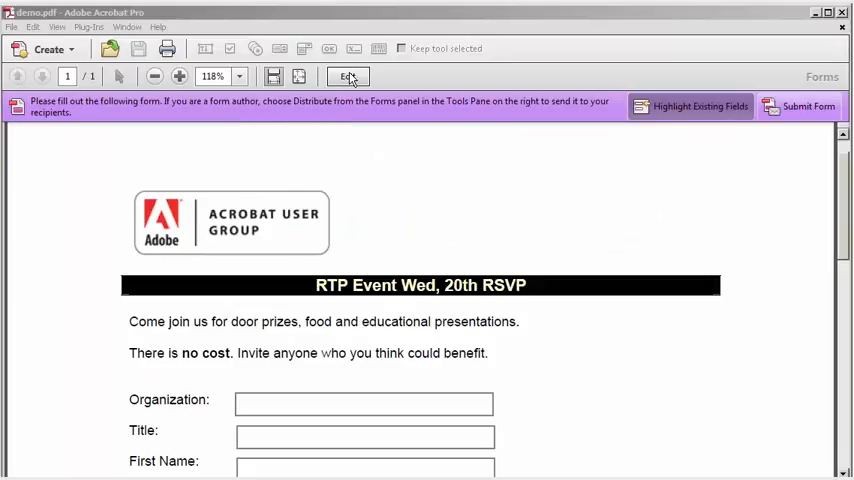
- Enter form-editing mode on the RSVP form via the Forms bar's Edit command
{"action": "left_click", "coordinate": [346, 76]}
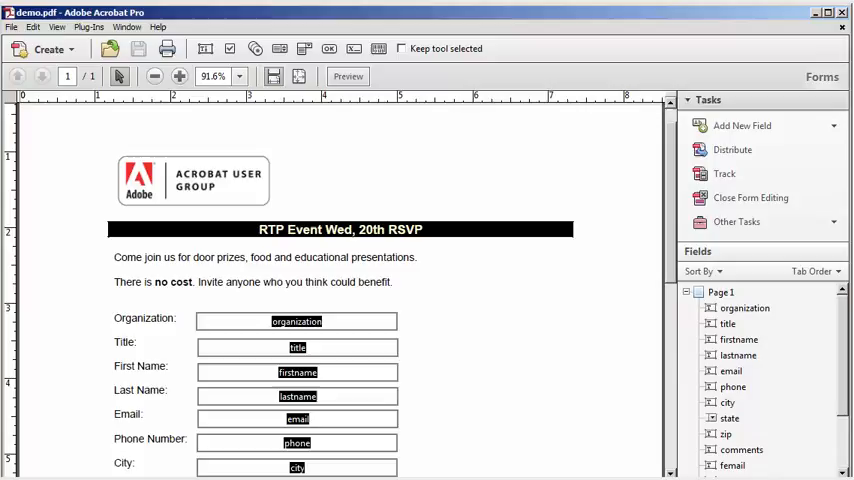
{"action": "mouse_move", "coordinate": [484, 276]}
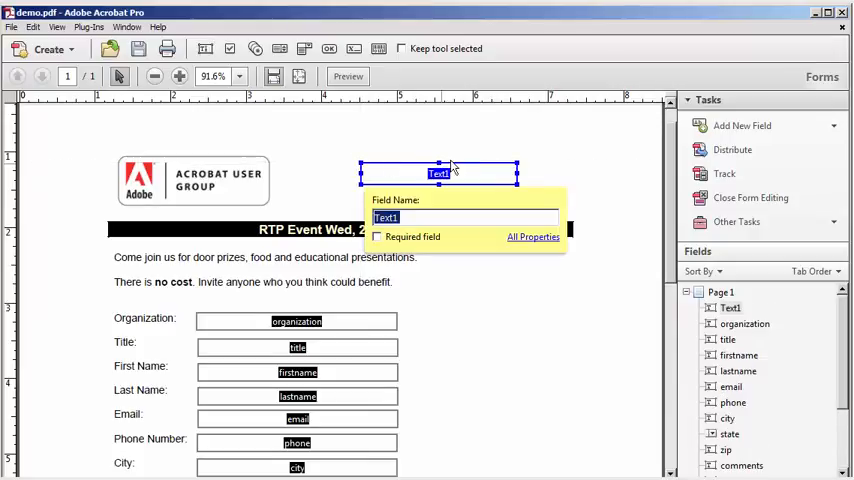
{"action": "mouse_move", "coordinate": [450, 208]}
{"action": "type", "text": "FirstName"}
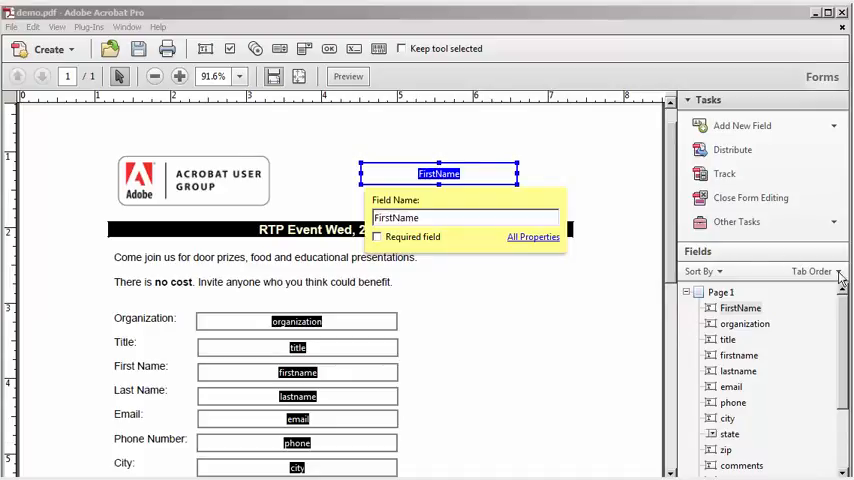
{"action": "scroll", "scroll_direction": "down", "scroll_amount": 3}
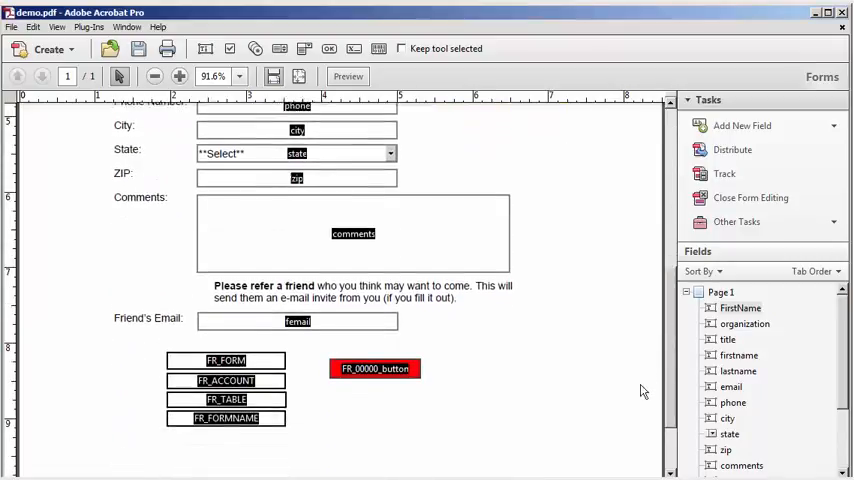
{"action": "scroll", "scroll_direction": "down", "scroll_amount": 3}
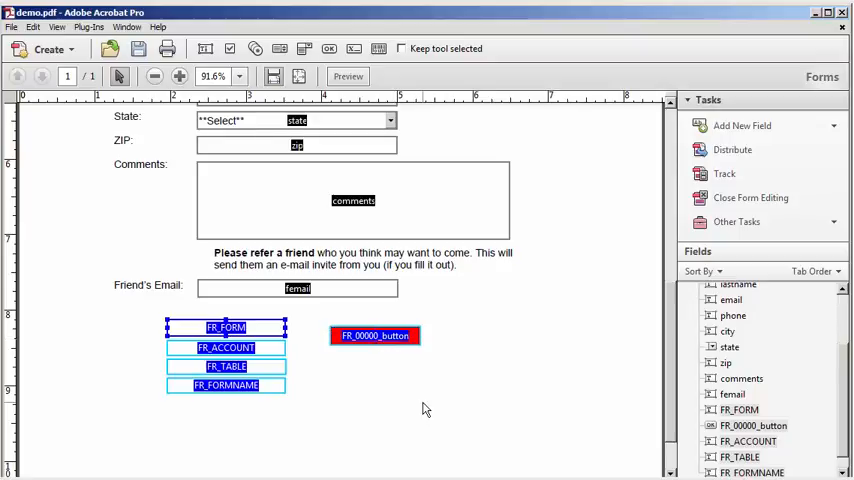
{"action": "mouse_move", "coordinate": [364, 374]}
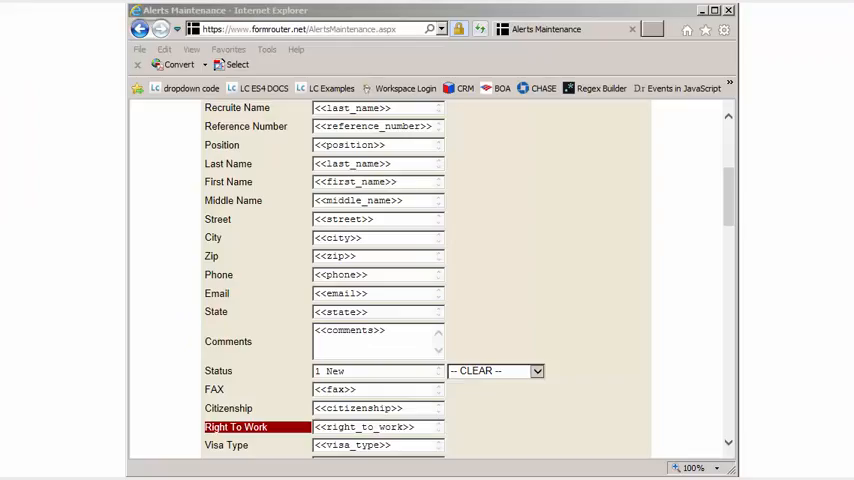
{"action": "mouse_move", "coordinate": [500, 232]}
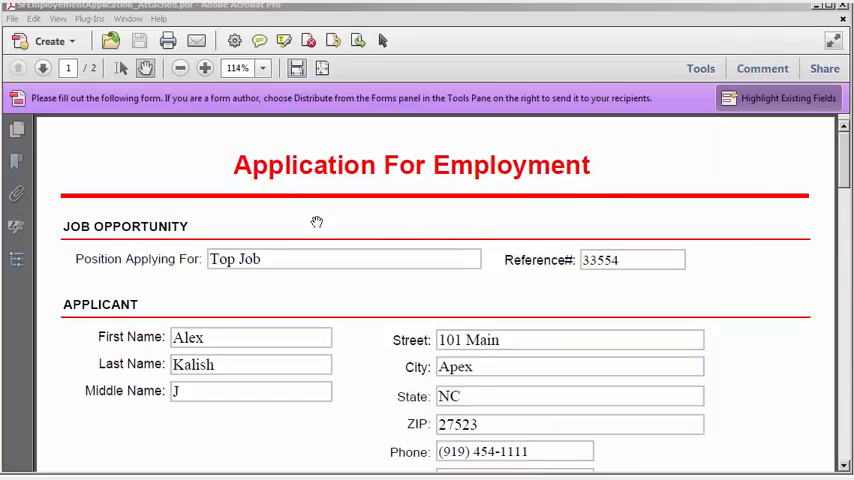
{"action": "mouse_move", "coordinate": [732, 238]}
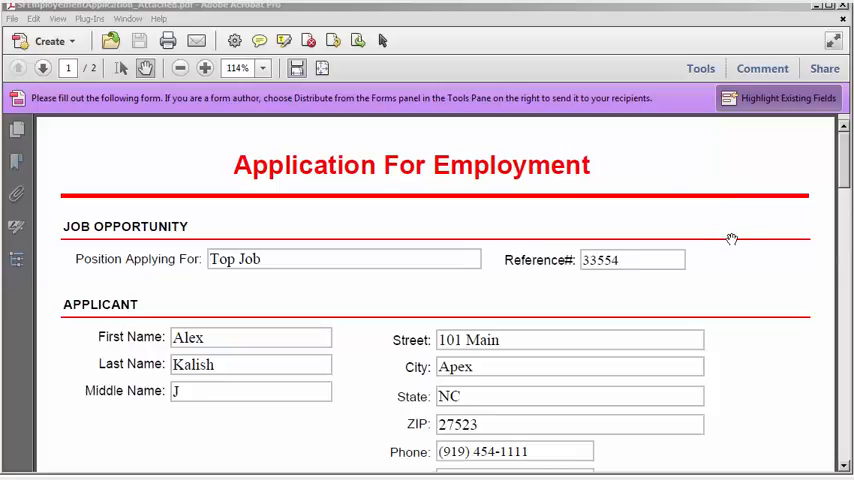
- Submit the completed Application For Employment to FormRouter from the form's final section
{"action": "scroll", "scroll_direction": "down", "scroll_amount": 3}
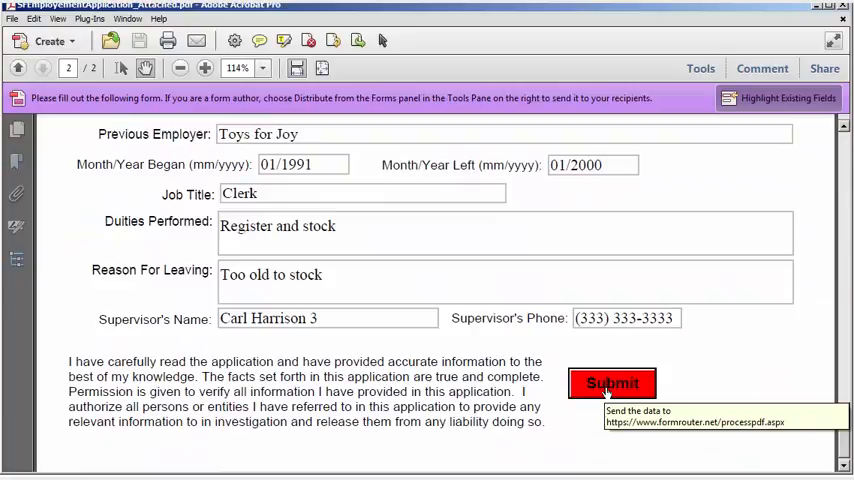
{"action": "left_click", "coordinate": [612, 384]}
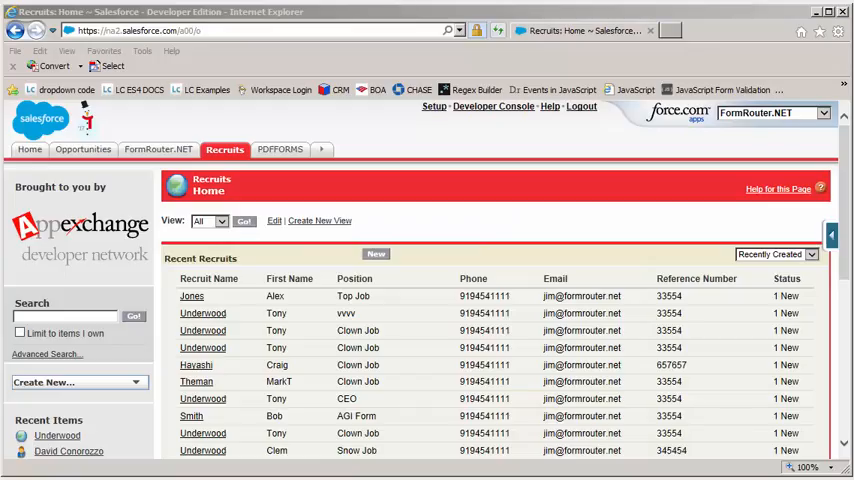
{"action": "mouse_move", "coordinate": [660, 308]}
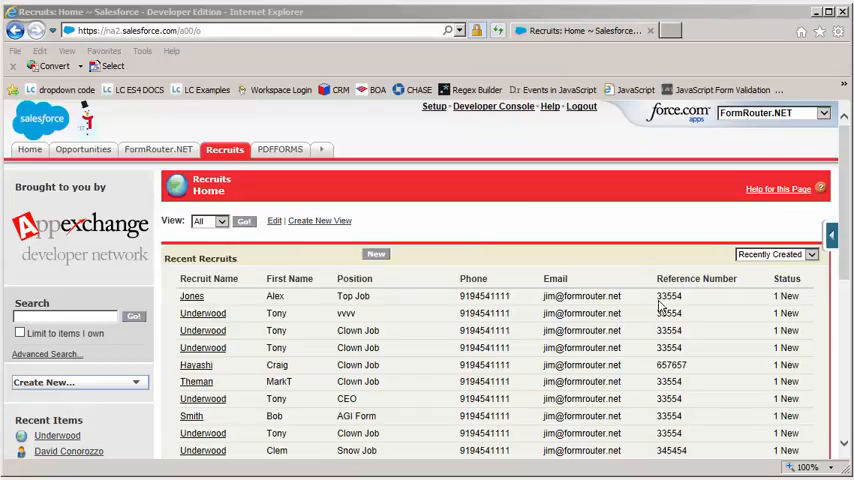
{"action": "mouse_move", "coordinate": [390, 304]}
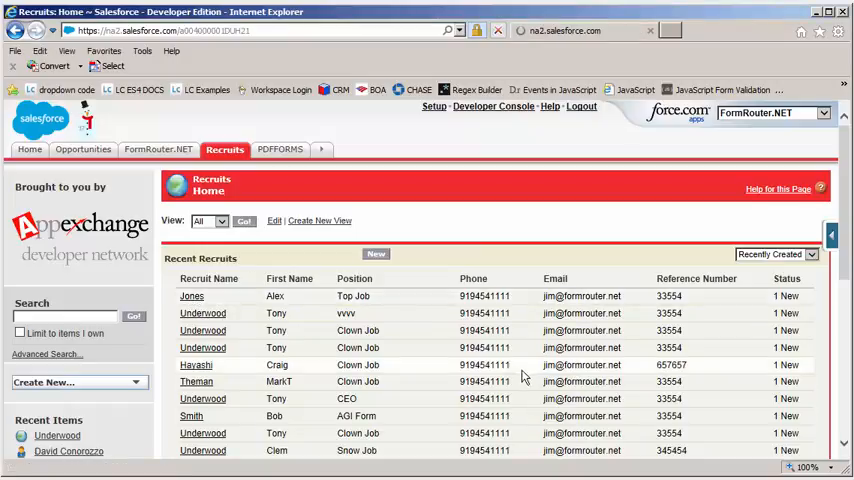
- View the new Jones recruit record down to Notes & Attachments with its attached resume PDF
{"action": "left_click", "coordinate": [192, 296]}
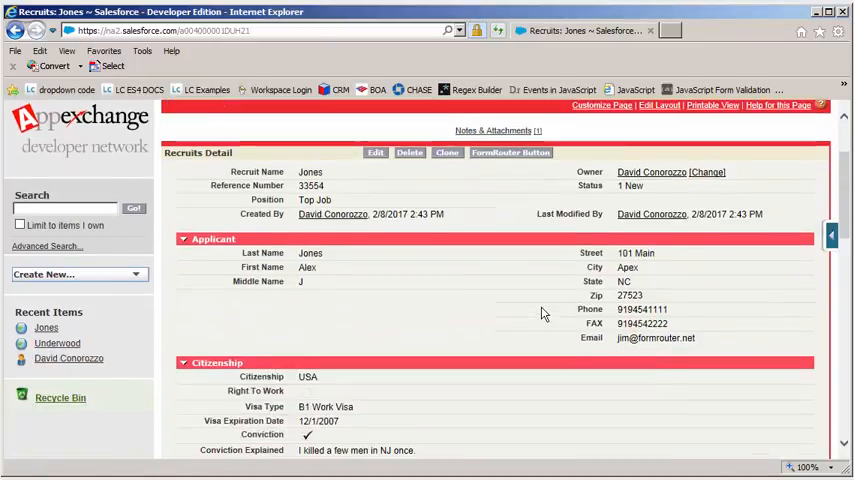
{"action": "scroll", "scroll_direction": "down", "scroll_amount": 3}
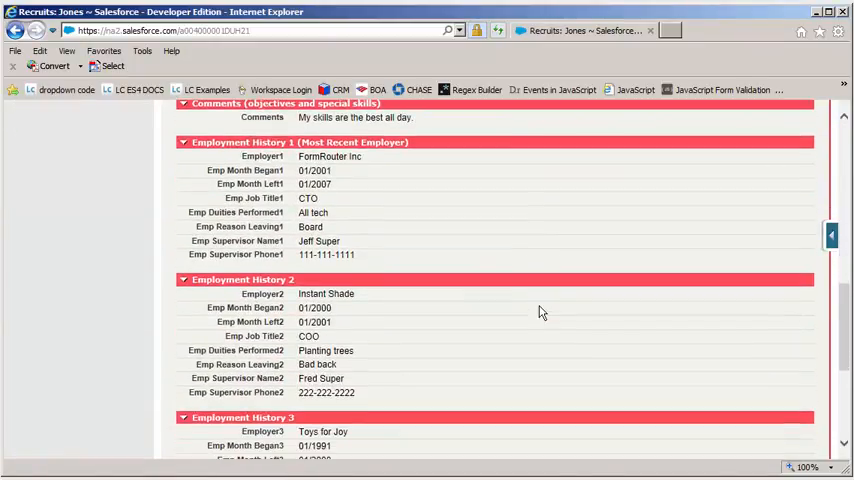
{"action": "scroll", "scroll_direction": "down", "scroll_amount": 3}
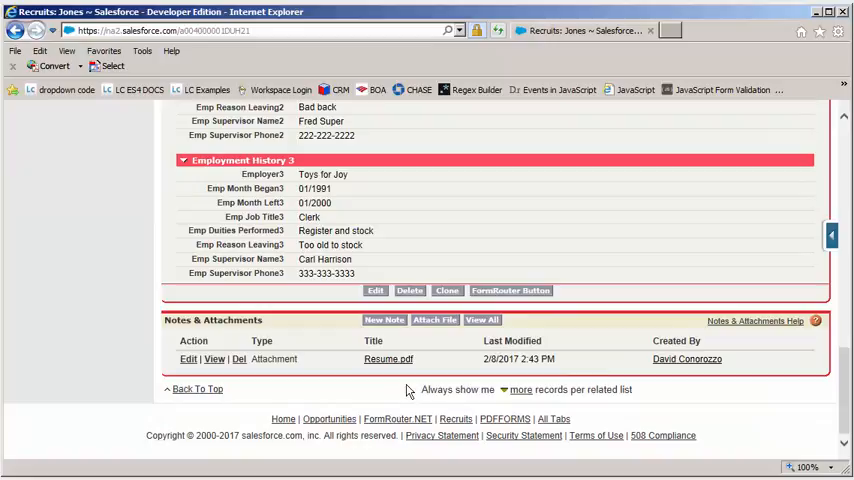